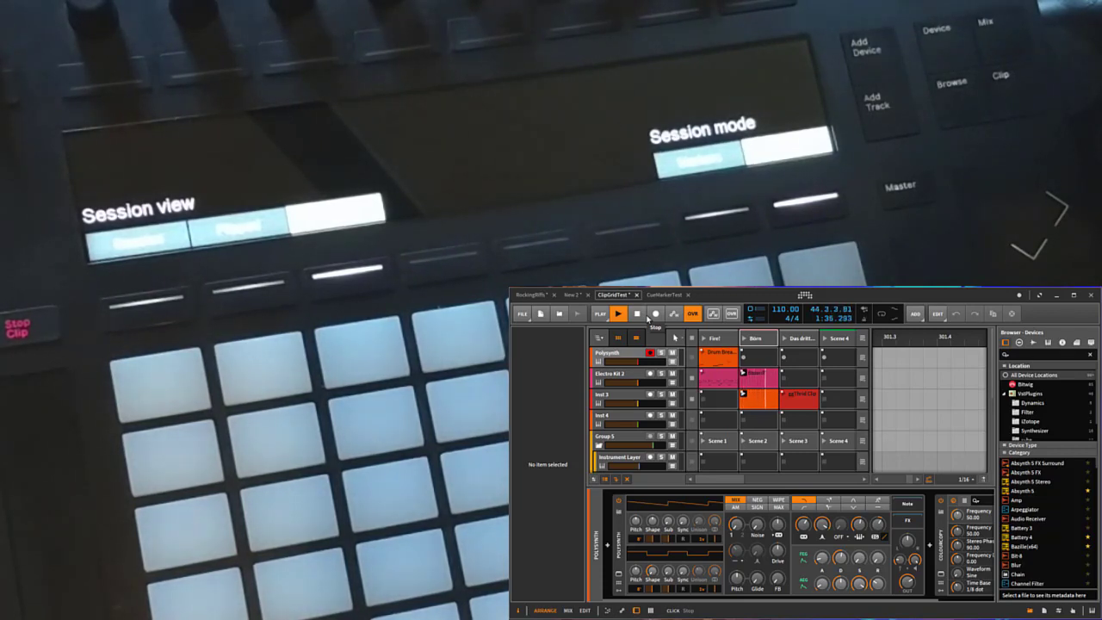
Switch to the CueMarkerTest project tab
left_click(618, 312)
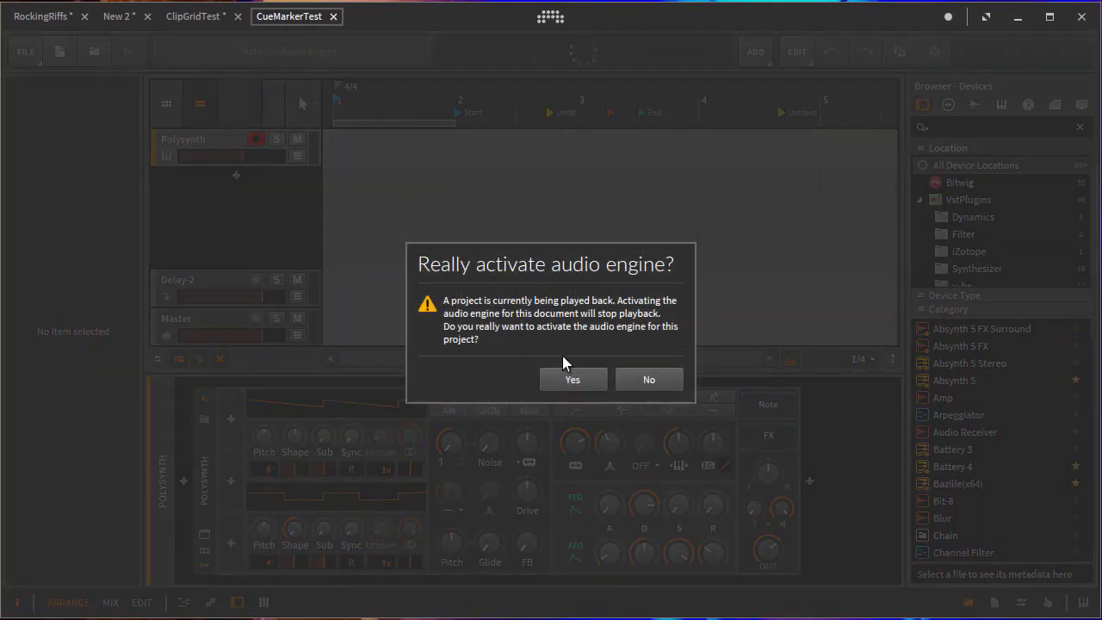
Confirm activating CueMarkerTest's audio engine and start playback from a chosen cue marker
left_click(573, 380)
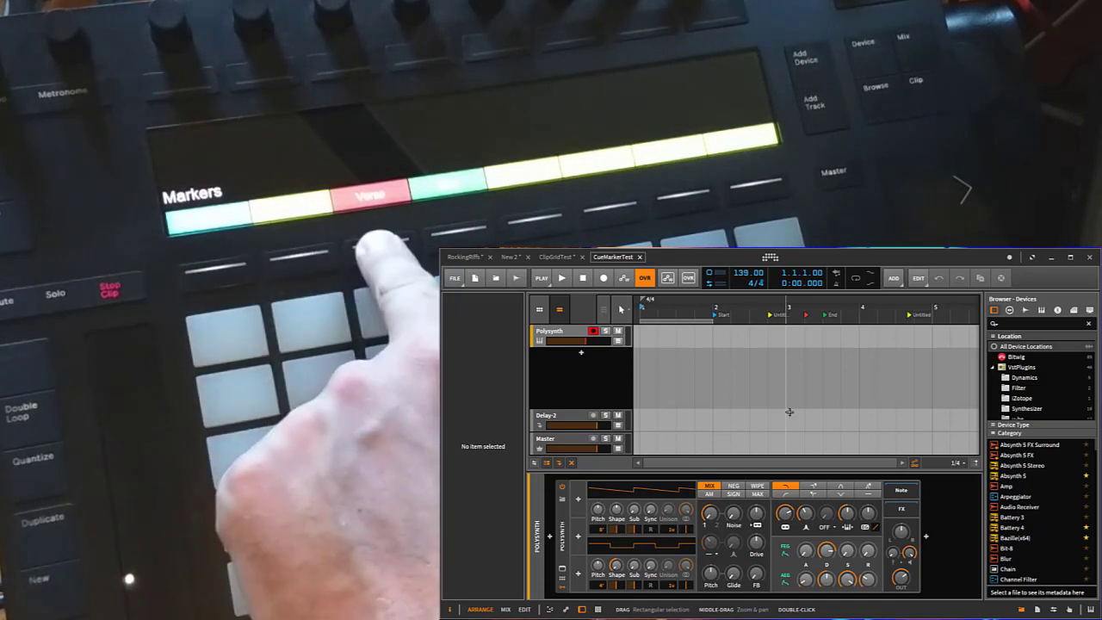
left_click(561, 277)
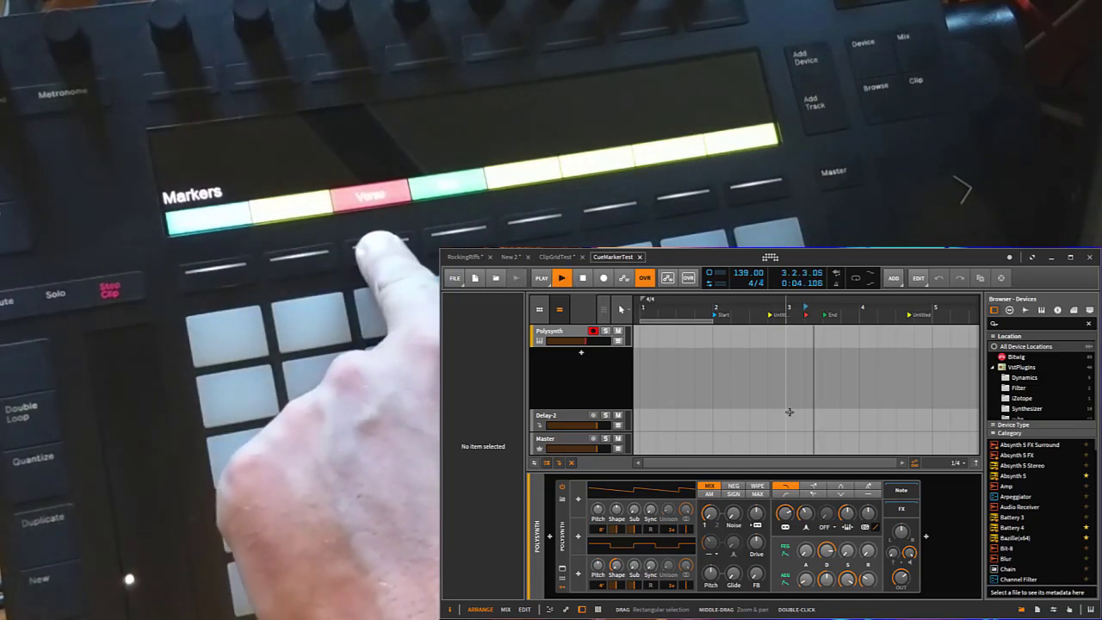